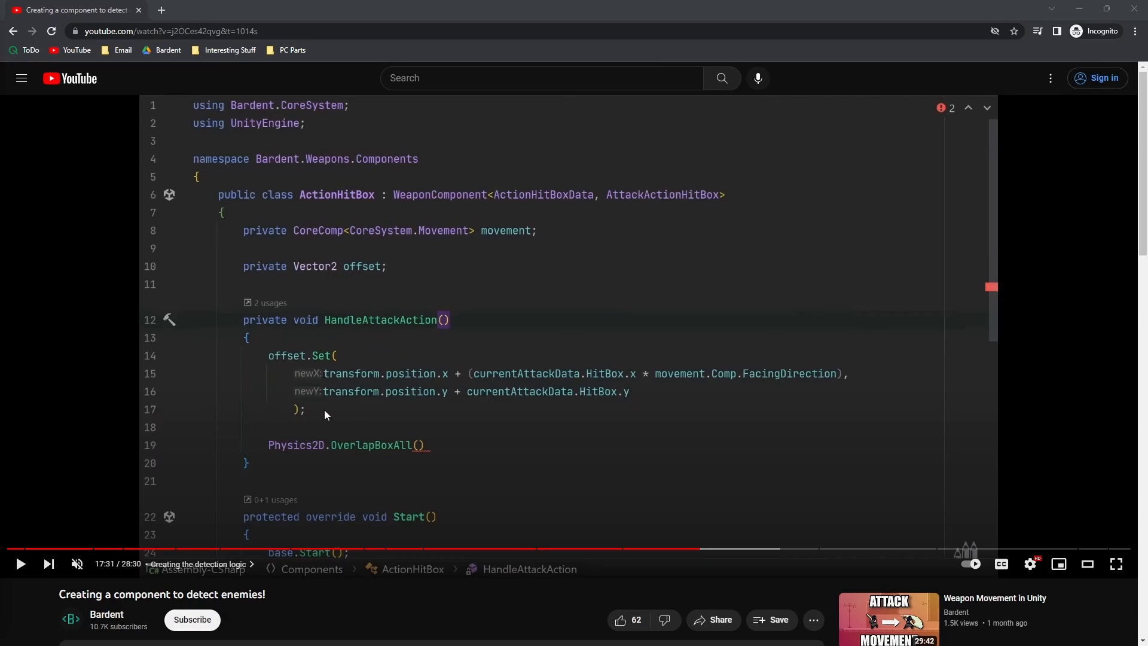
mouse_move(474, 379)
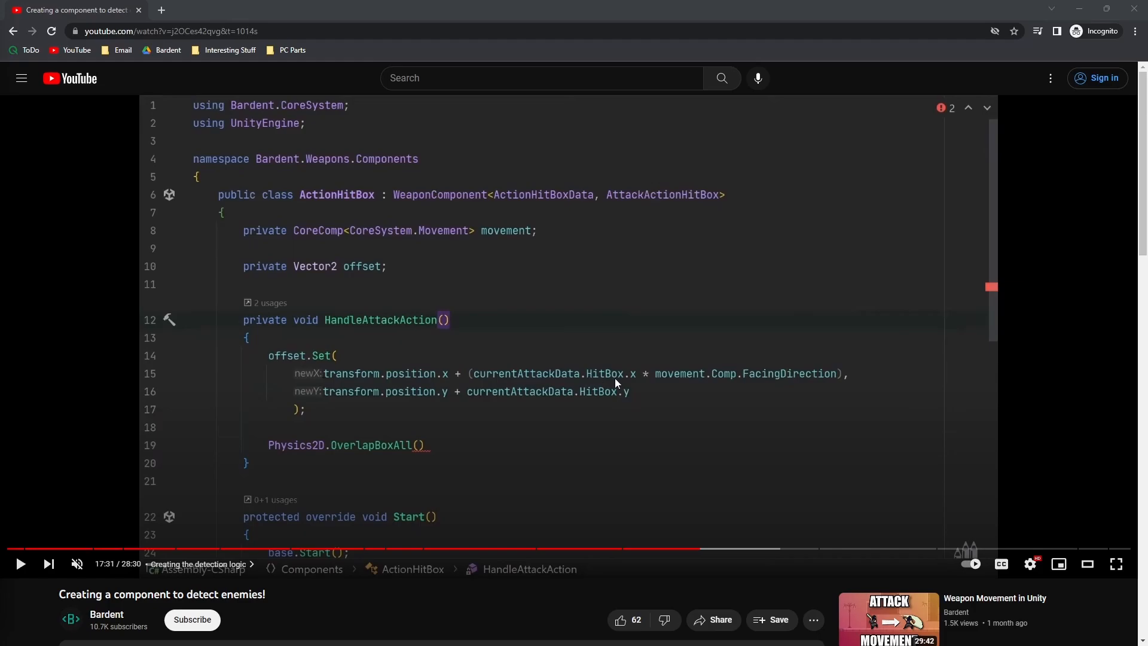
mouse_move(407, 375)
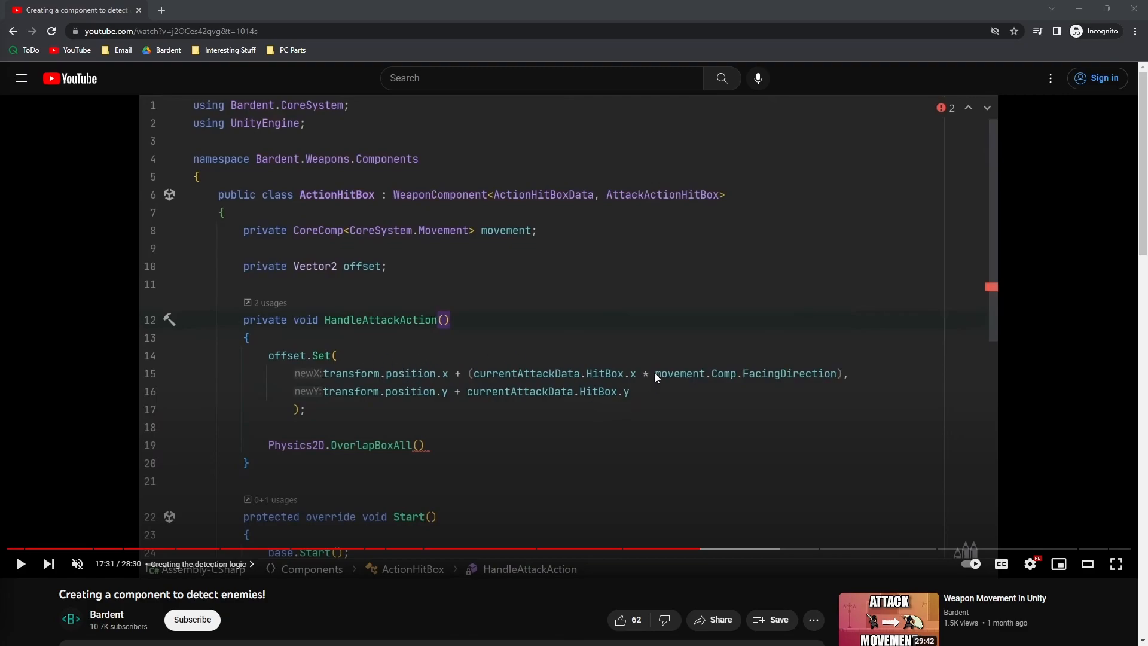
mouse_move(647, 401)
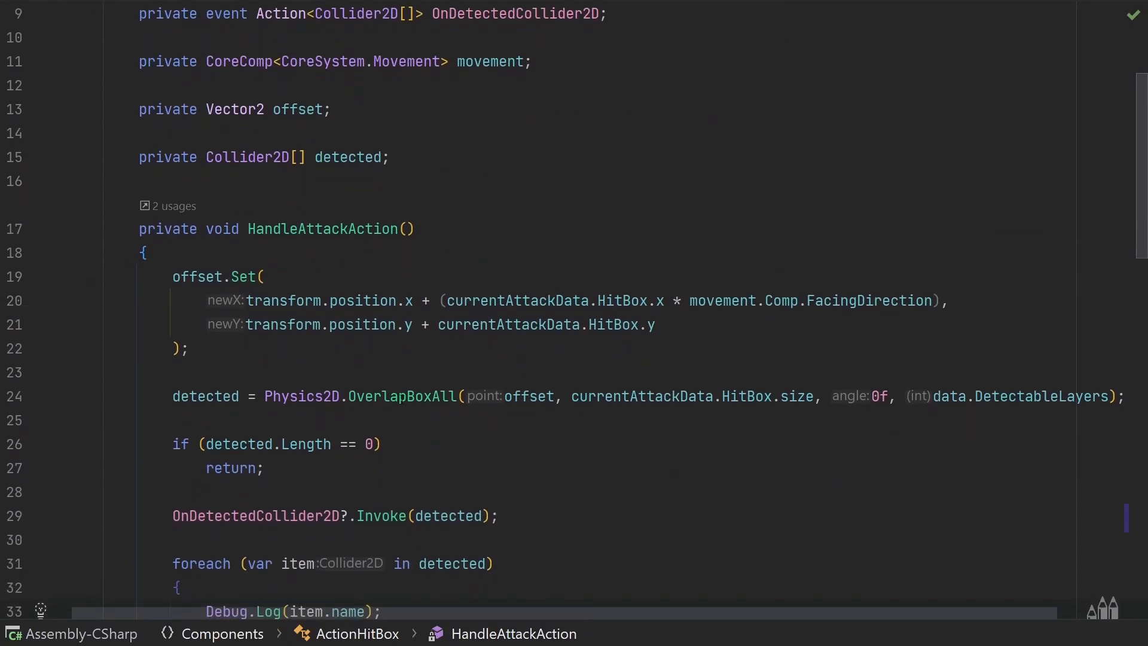
mouse_move(401, 396)
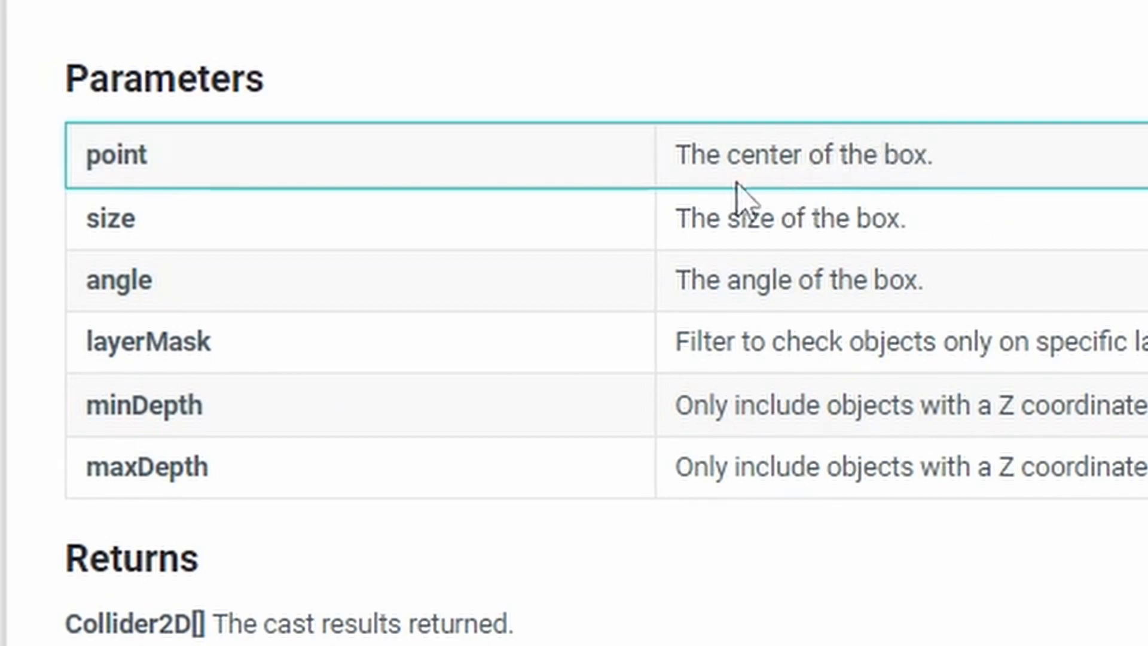
mouse_move(864, 154)
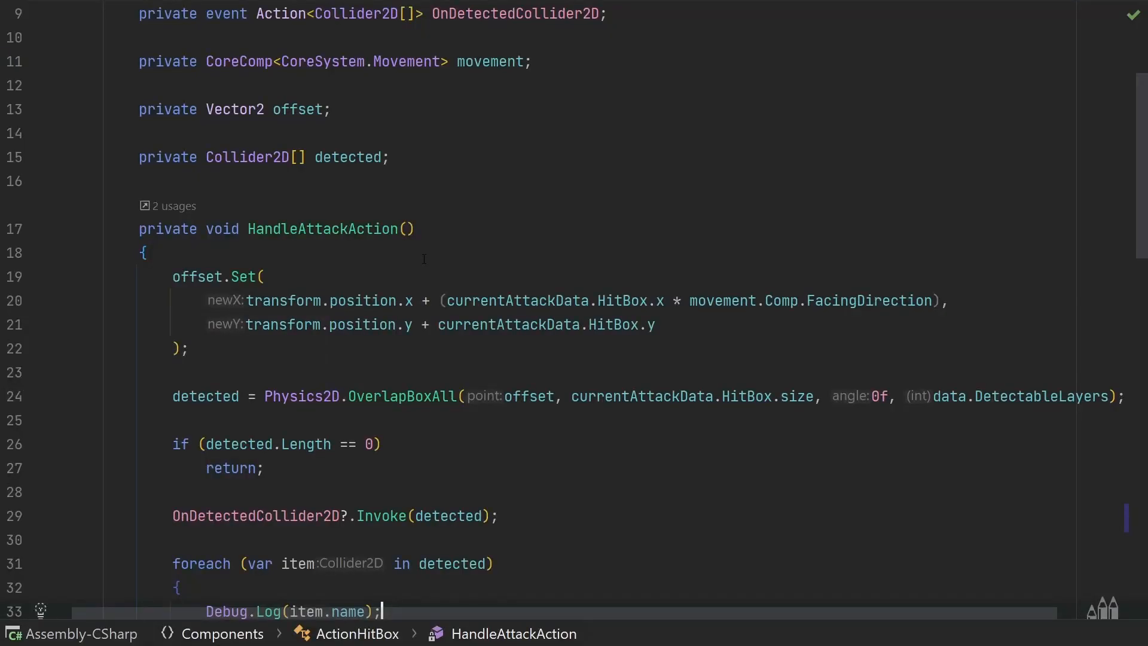
Step: Change offset.Set's x and y arguments to HitBox.center.x and HitBox.center.y
scroll("down", 3)
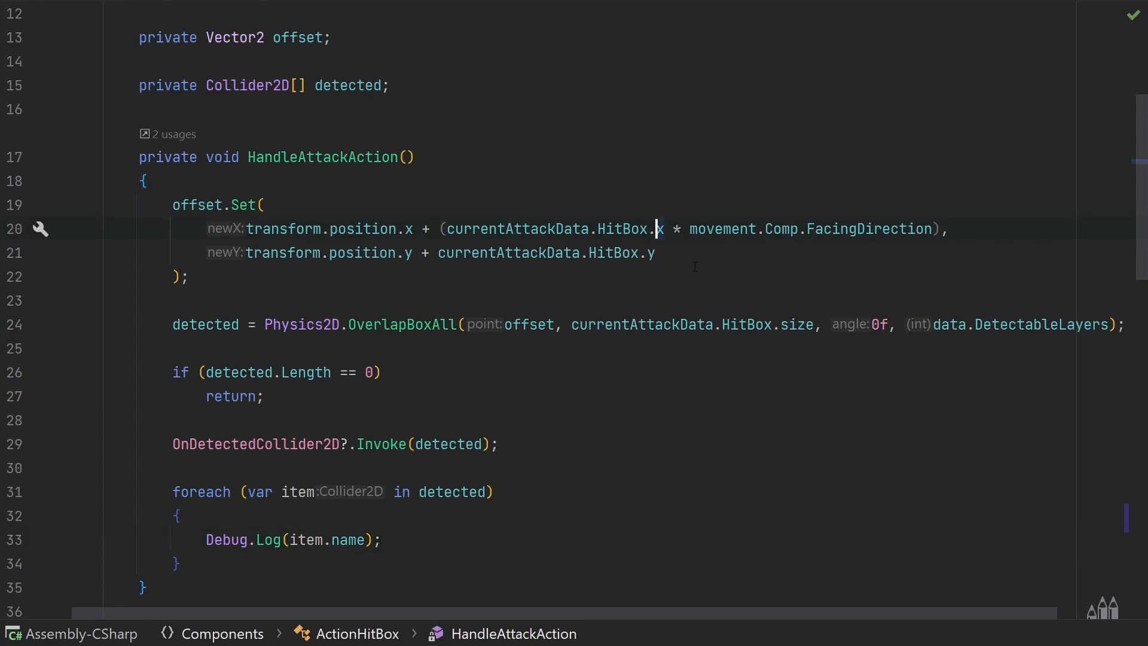
type("center")
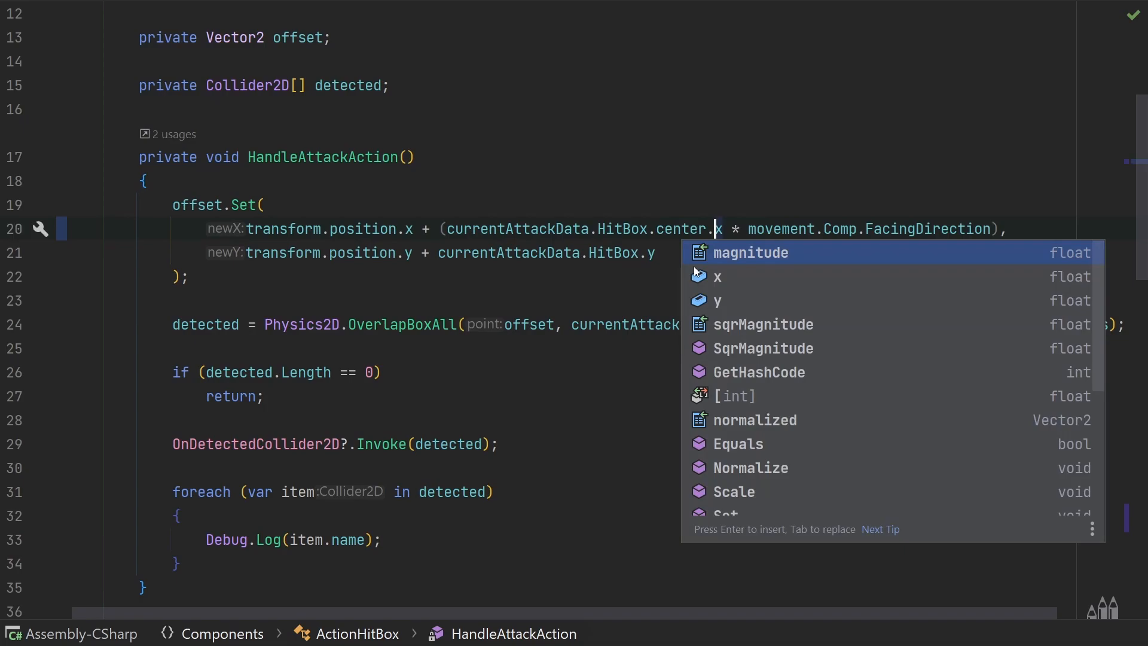
type(".center.")
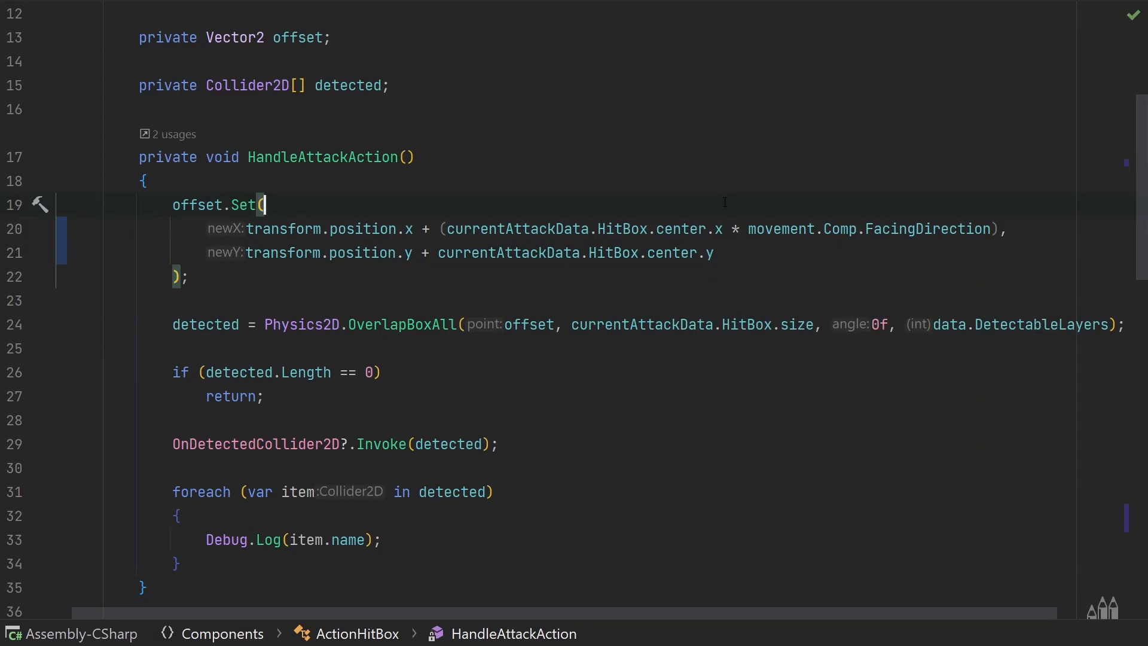
Step: Draw OnDrawGizmosSelected wire cubes: red at HitBox.position, white at HitBox.center
scroll("down", 3)
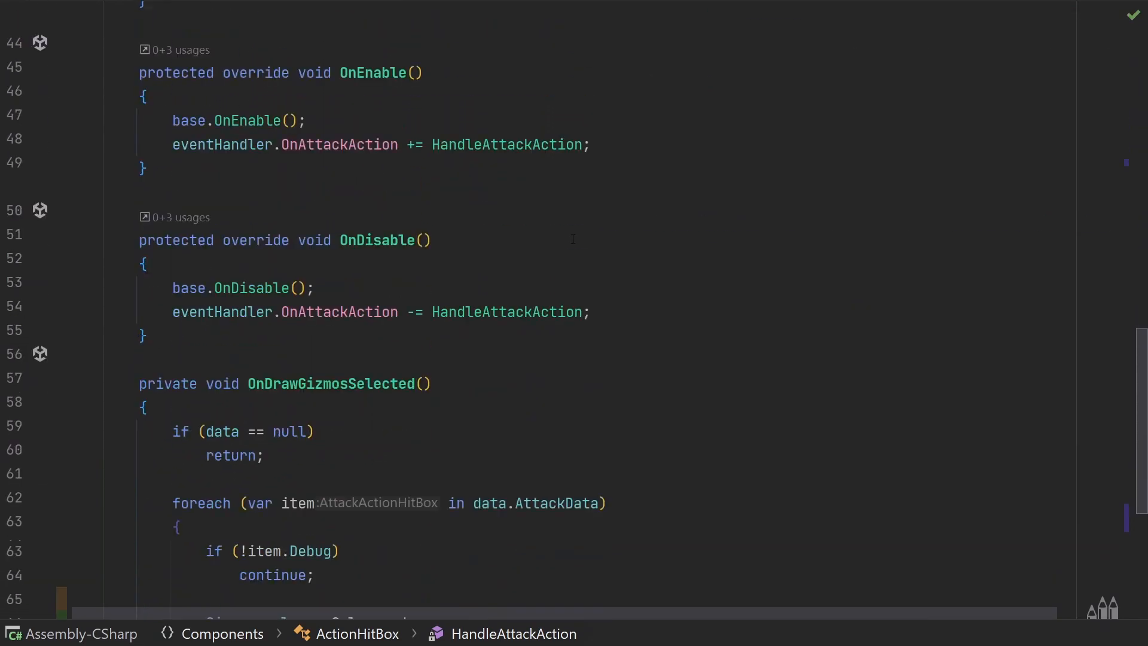
scroll("down", 3)
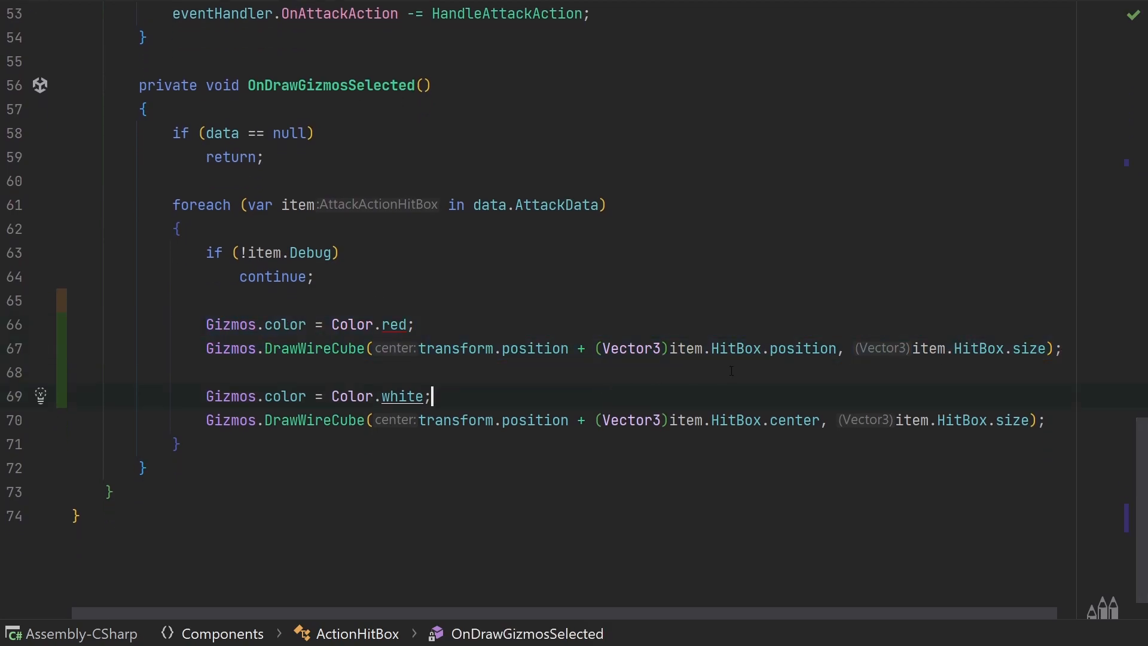
double_click(797, 348)
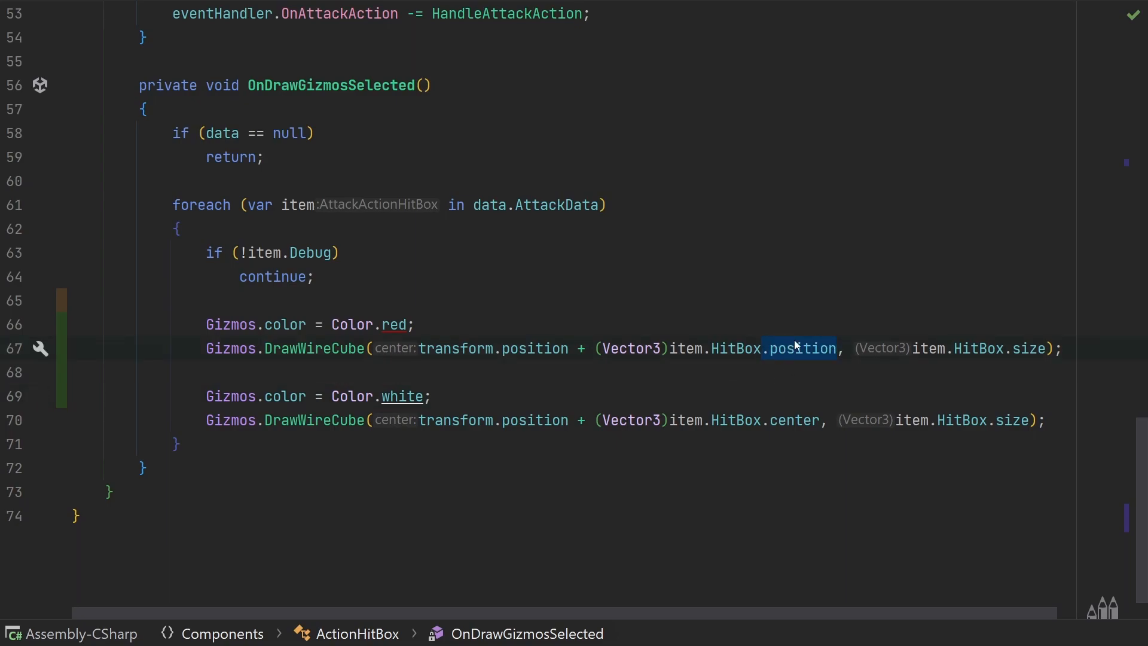
double_click(766, 419)
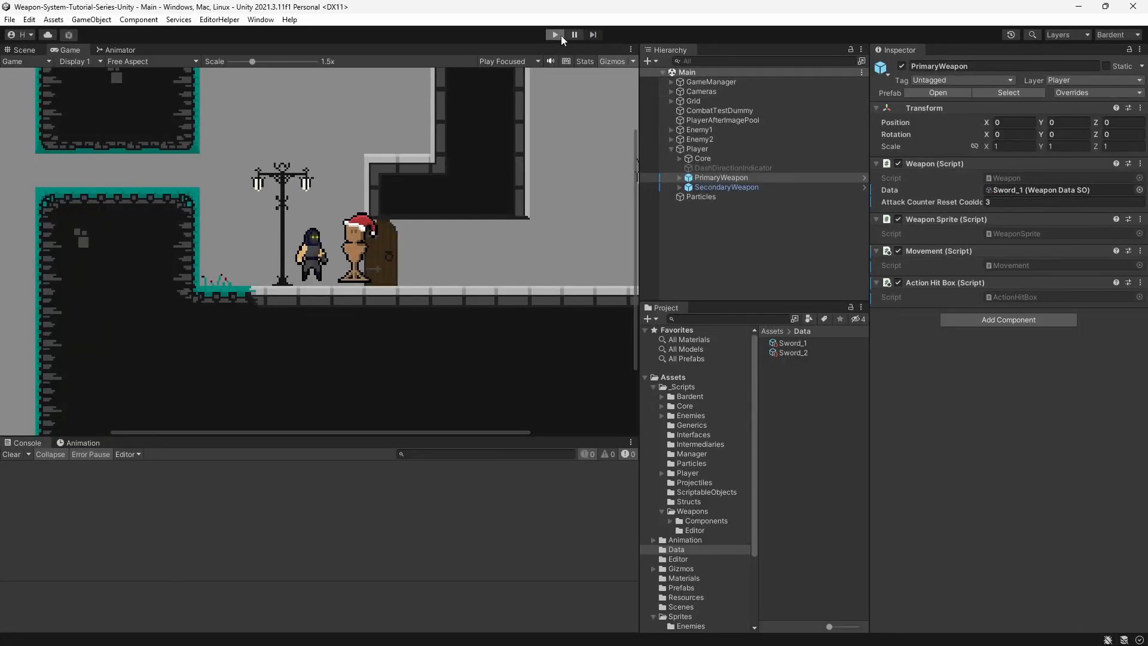
Step: Enter play mode, inspect Sword_1's hitbox data, and select PrimaryWeapon to show its gizmos
left_click(555, 35)
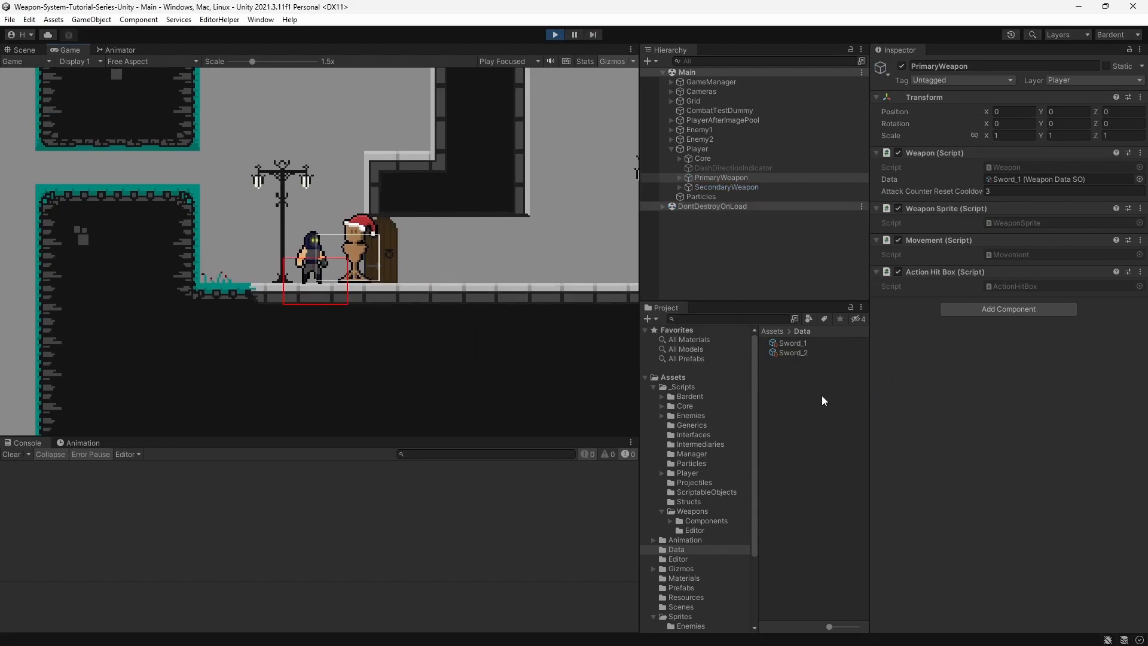
left_click(793, 343)
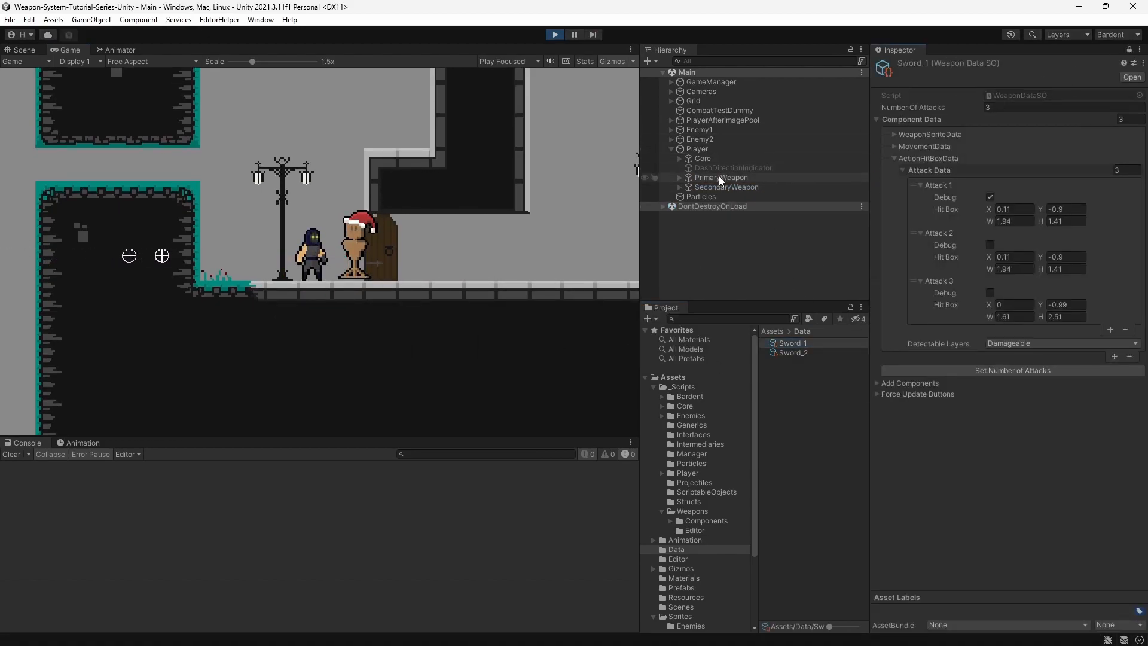
left_click(722, 177)
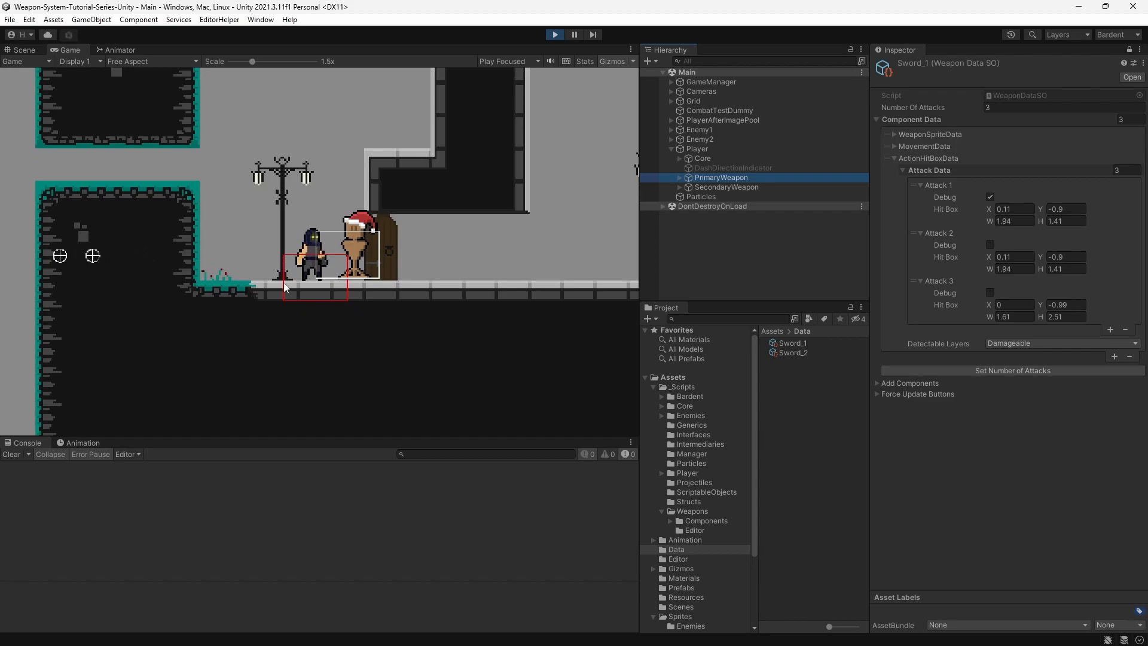
mouse_move(247, 355)
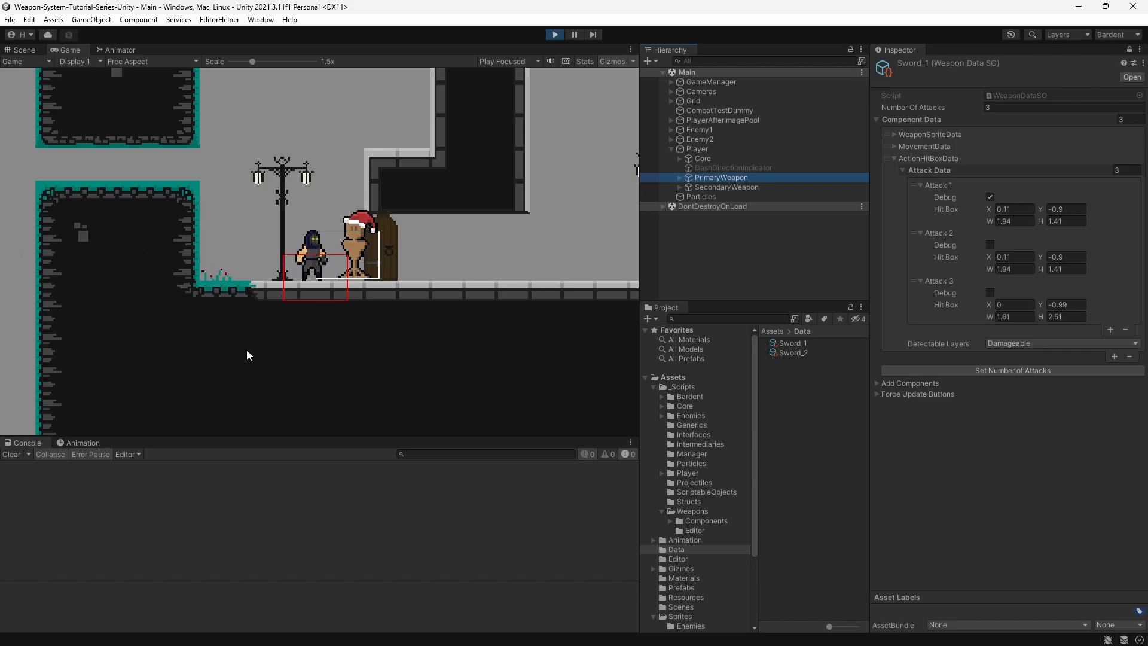